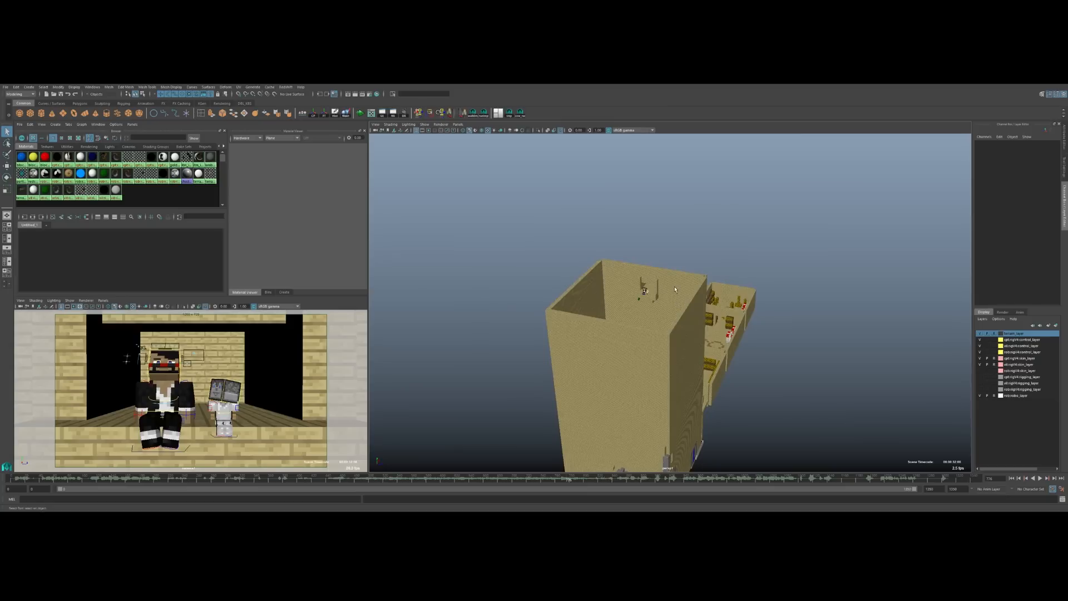
{"action": "mouse_move", "coordinate": [672, 281]}
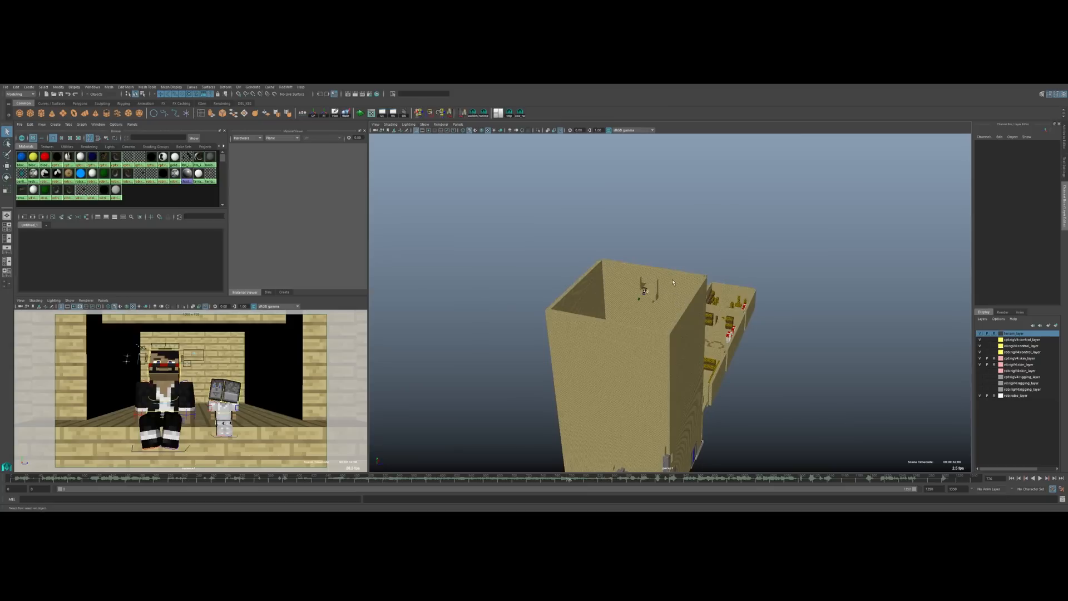
{"action": "mouse_move", "coordinate": [674, 283]}
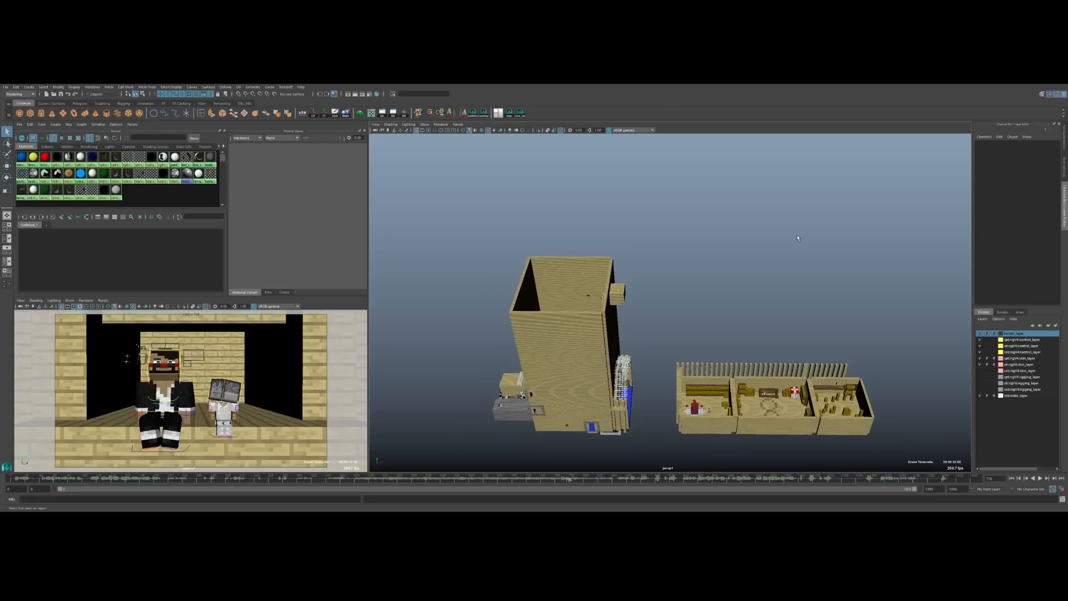
{"action": "mouse_move", "coordinate": [742, 291]}
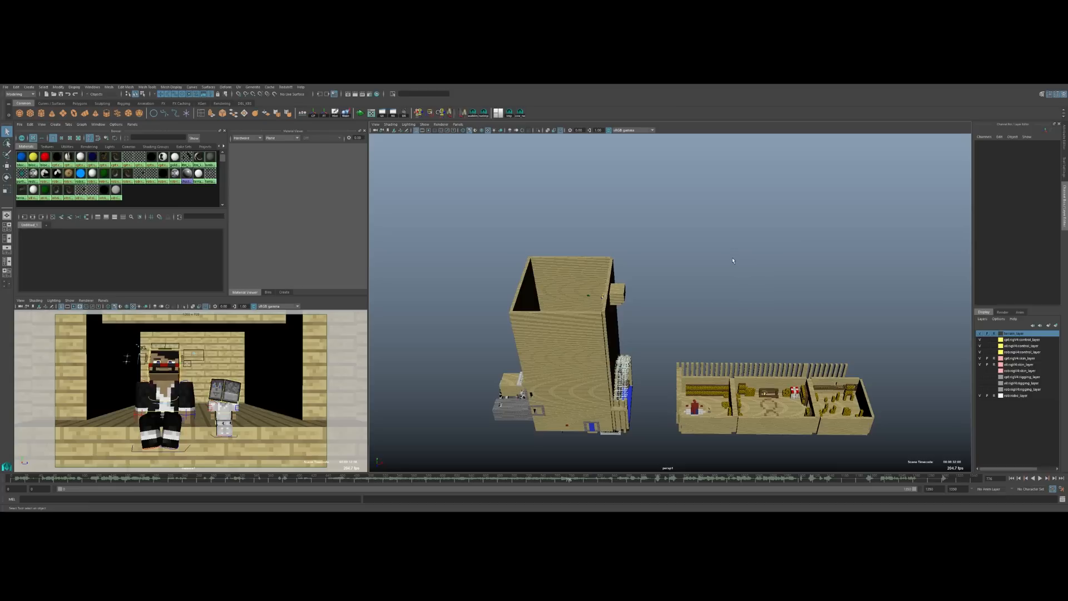
{"action": "mouse_move", "coordinate": [728, 253]}
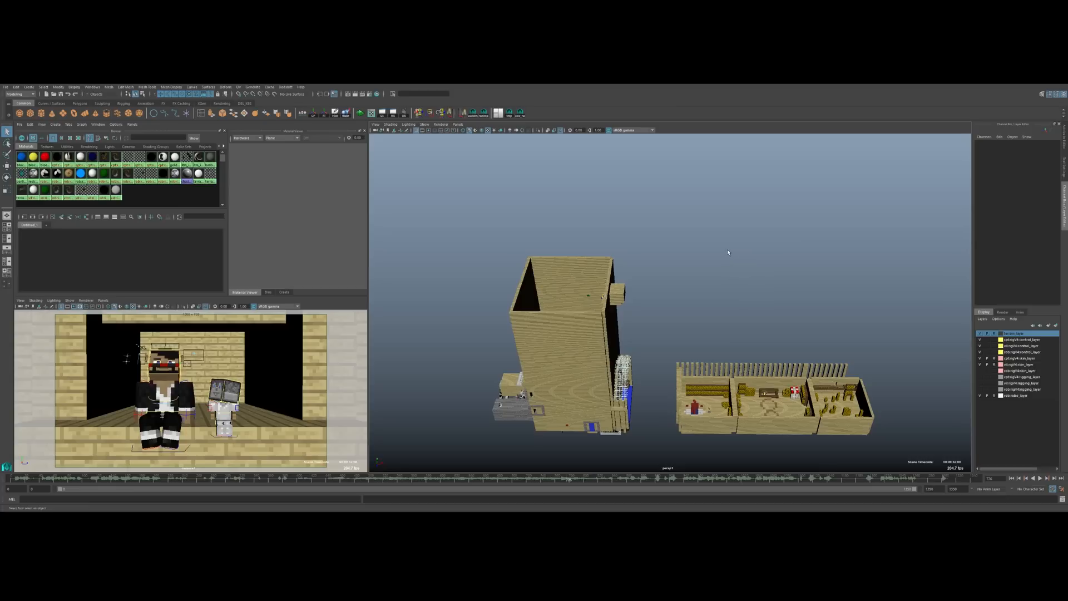
{"action": "mouse_move", "coordinate": [674, 256]}
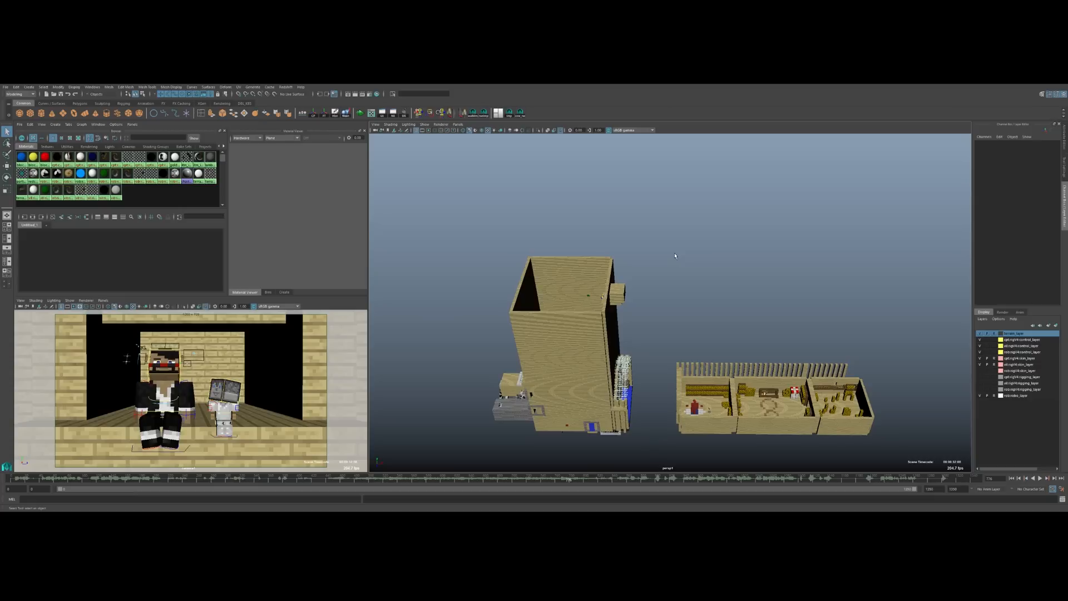
{"action": "mouse_move", "coordinate": [674, 232]}
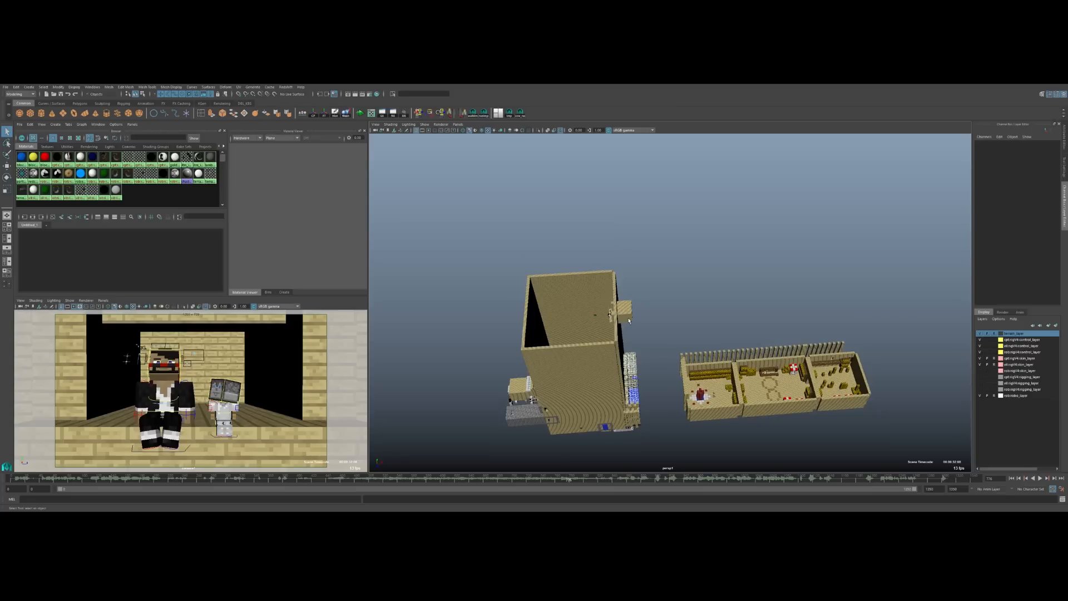
{"action": "mouse_move", "coordinate": [626, 344]}
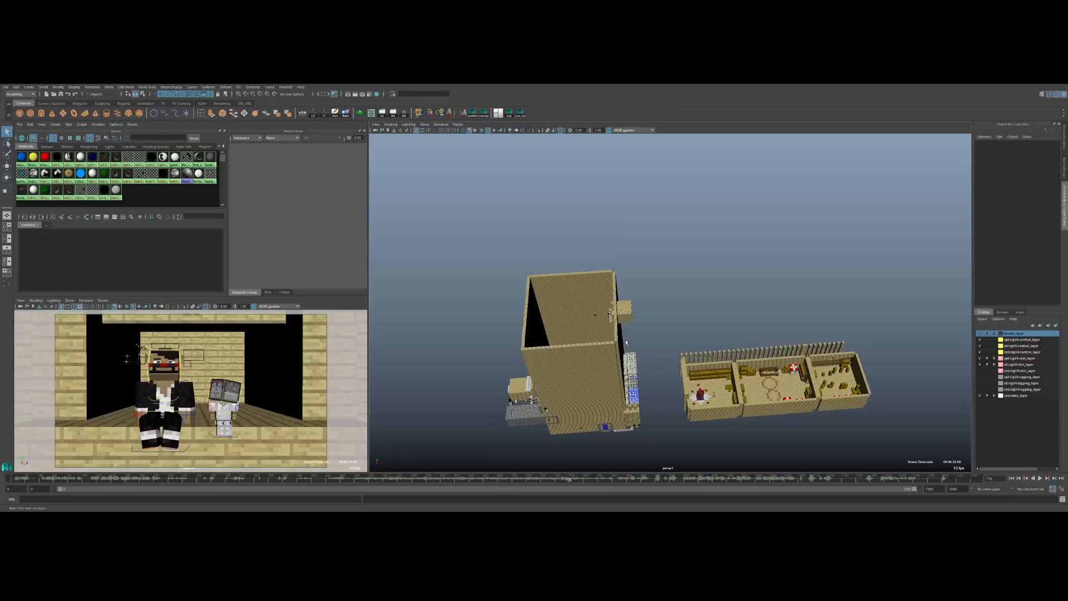
{"action": "mouse_move", "coordinate": [624, 327]}
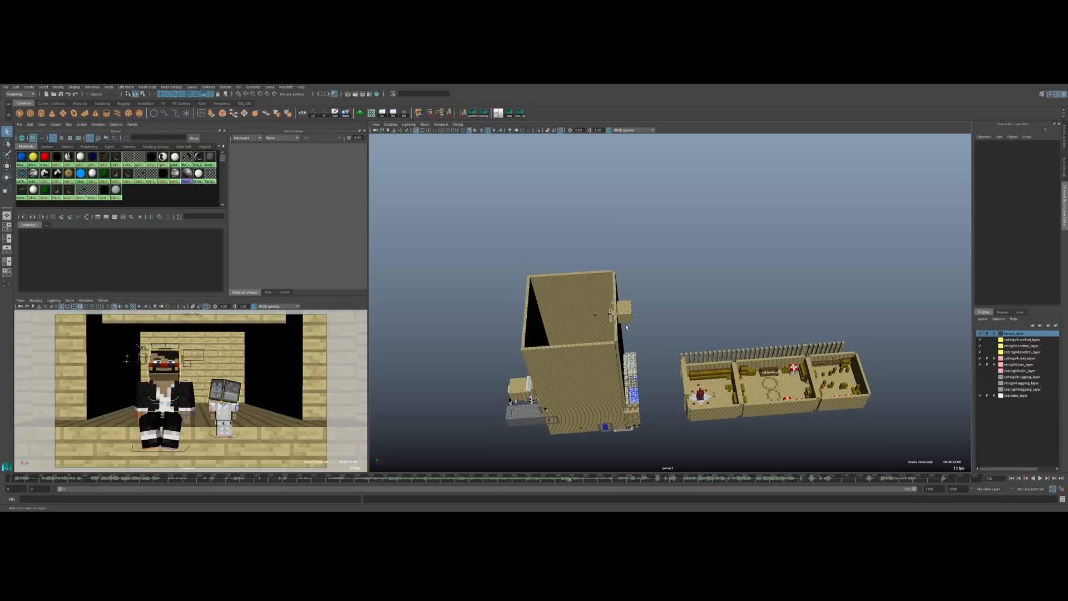
{"action": "mouse_move", "coordinate": [588, 379]}
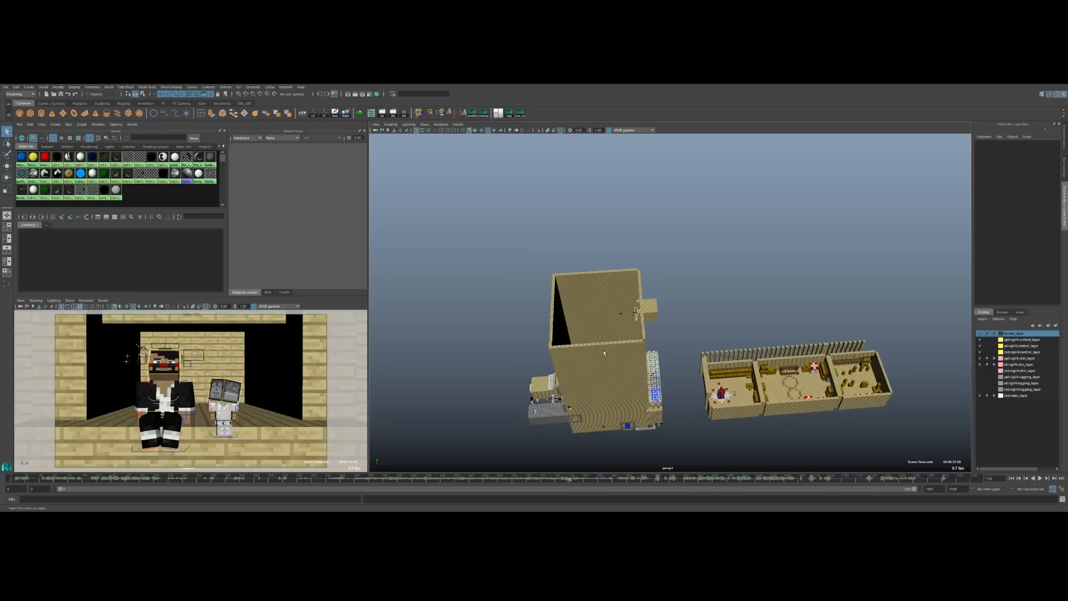
{"action": "mouse_move", "coordinate": [601, 357]}
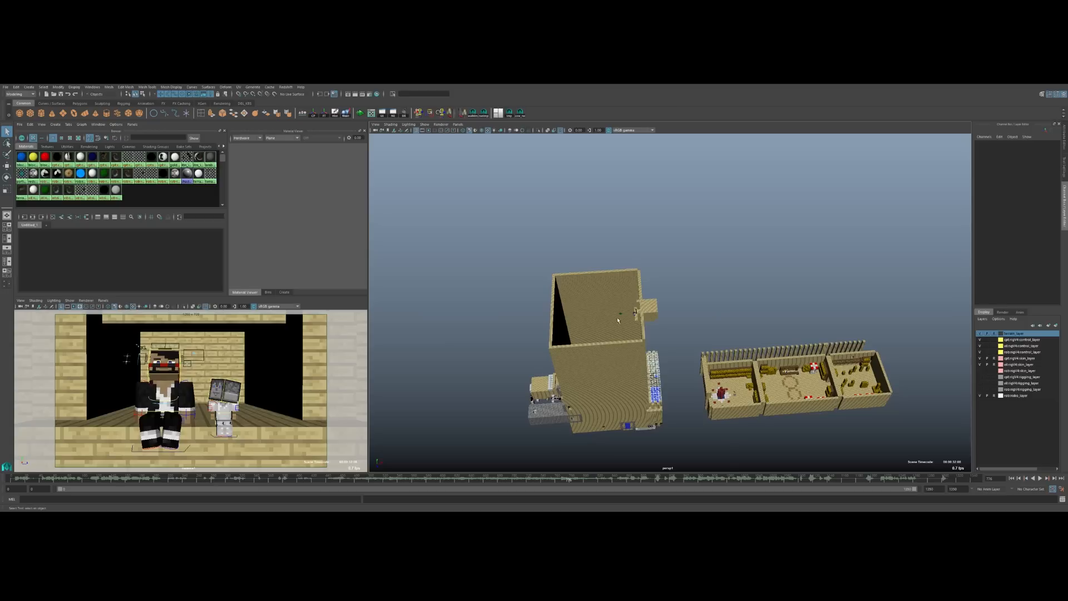
{"action": "mouse_move", "coordinate": [623, 333]}
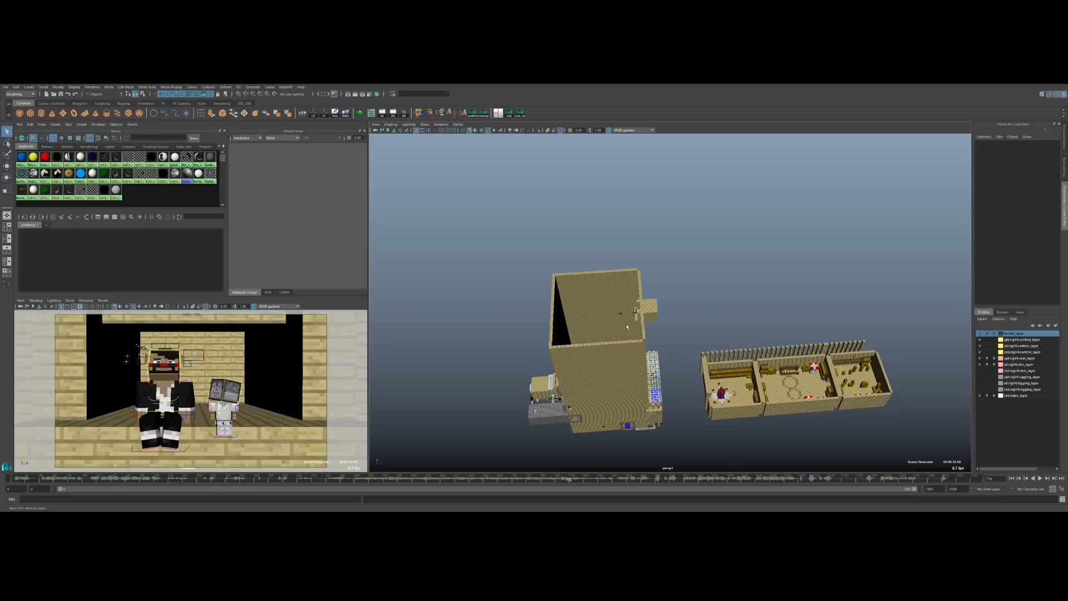
{"action": "mouse_move", "coordinate": [632, 304]}
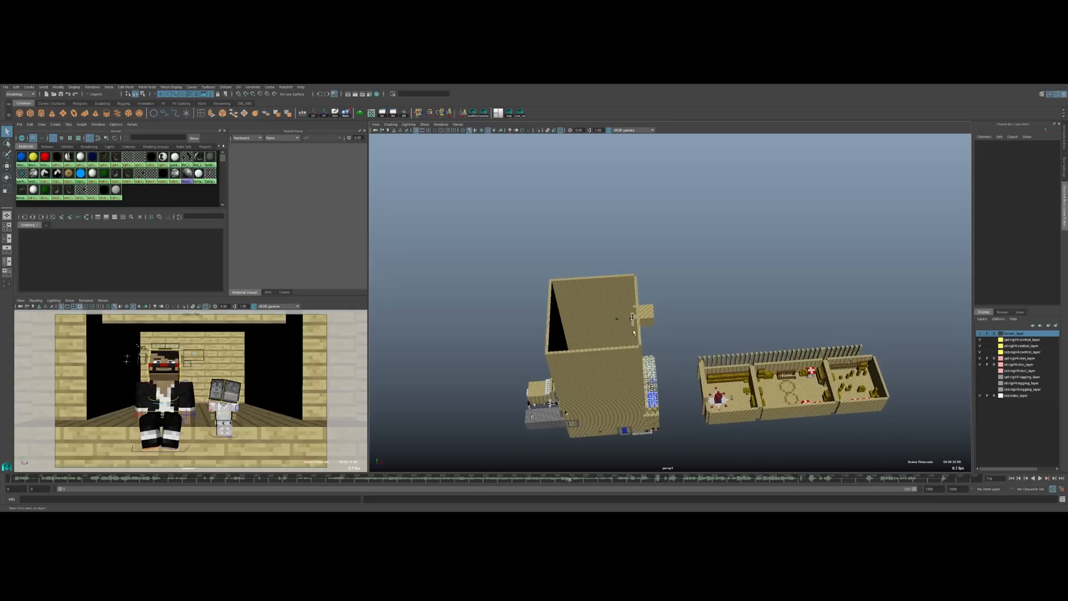
{"action": "mouse_move", "coordinate": [669, 377]}
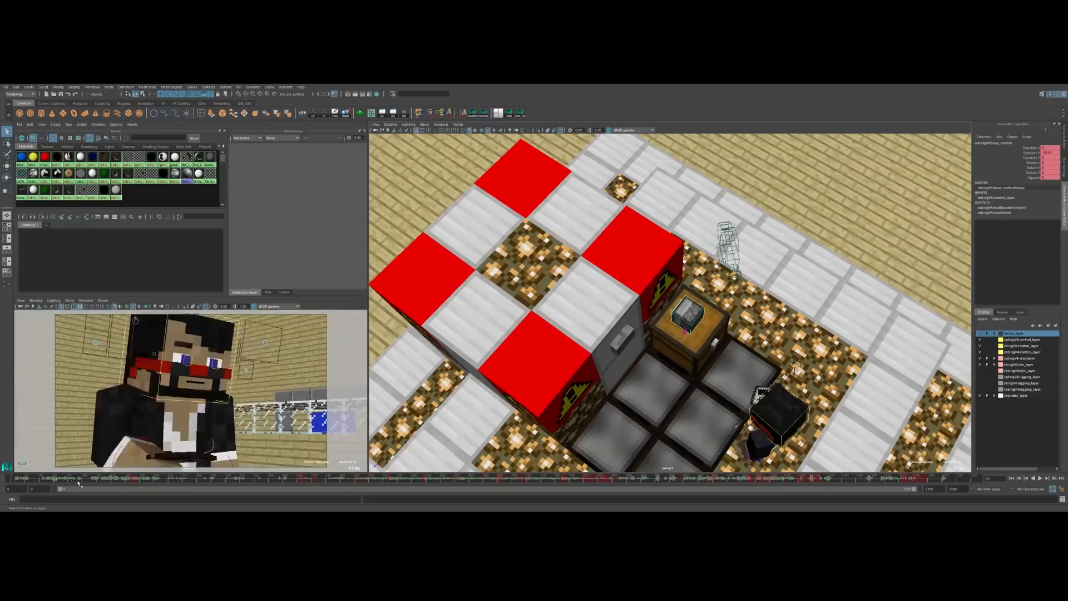
Scrub the timeline forward to the shot of the robot standing beside the stacked blue and red blocks
{"action": "left_click_drag", "start_coordinate": [78, 482], "coordinate": [198, 482]}
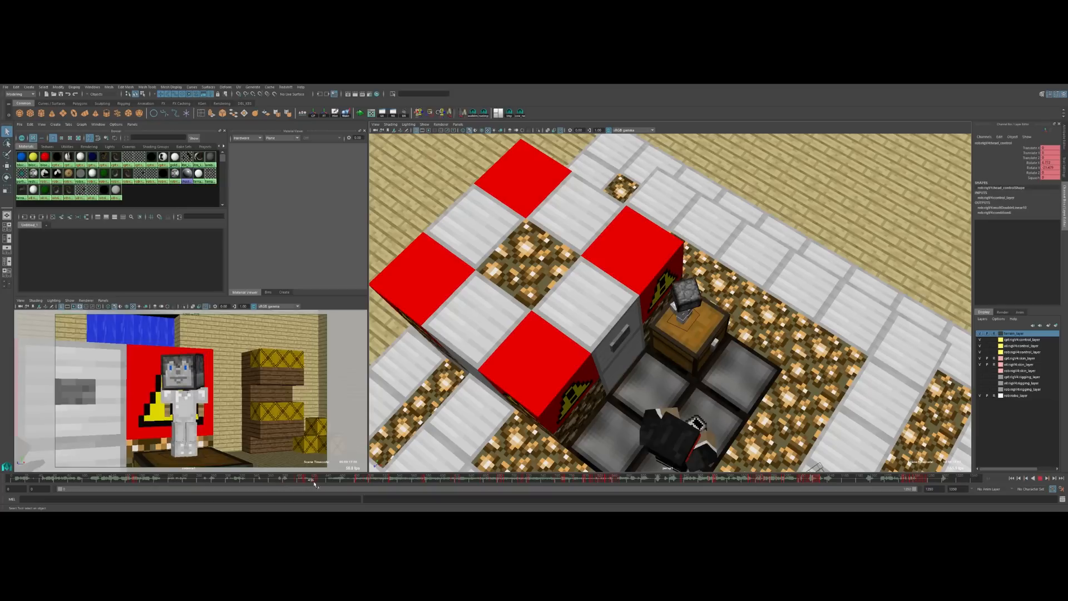
{"action": "left_click_drag", "start_coordinate": [314, 478], "coordinate": [439, 478]}
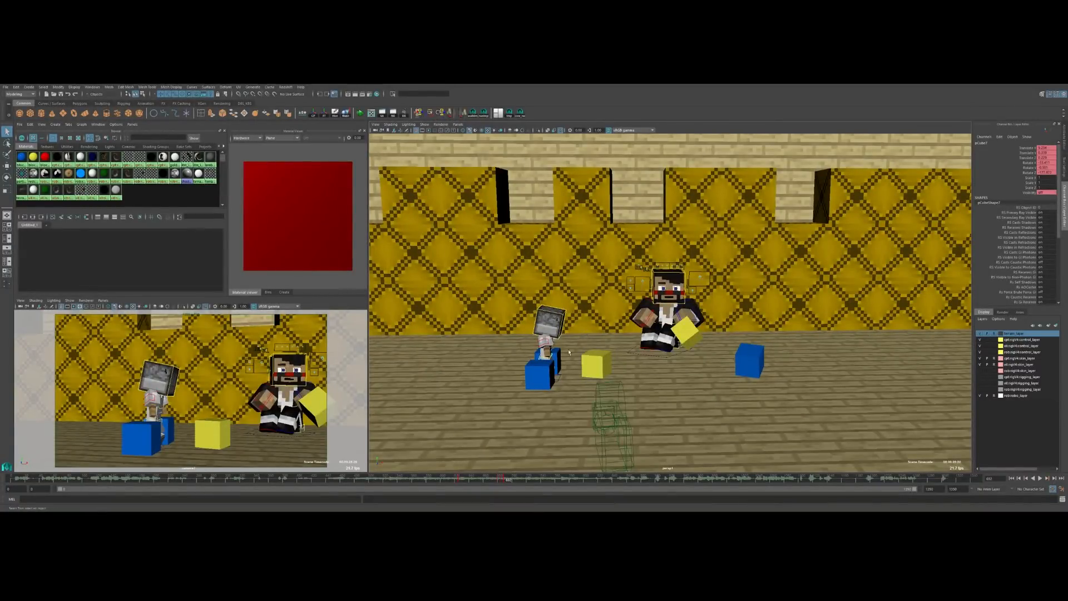
{"action": "mouse_move", "coordinate": [632, 373]}
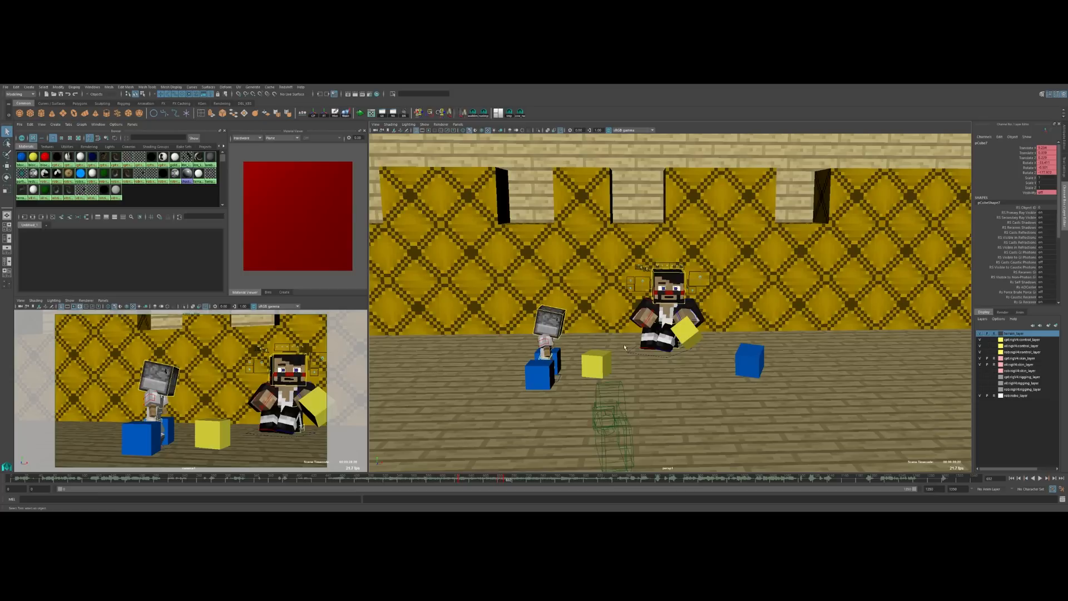
{"action": "mouse_move", "coordinate": [638, 365]}
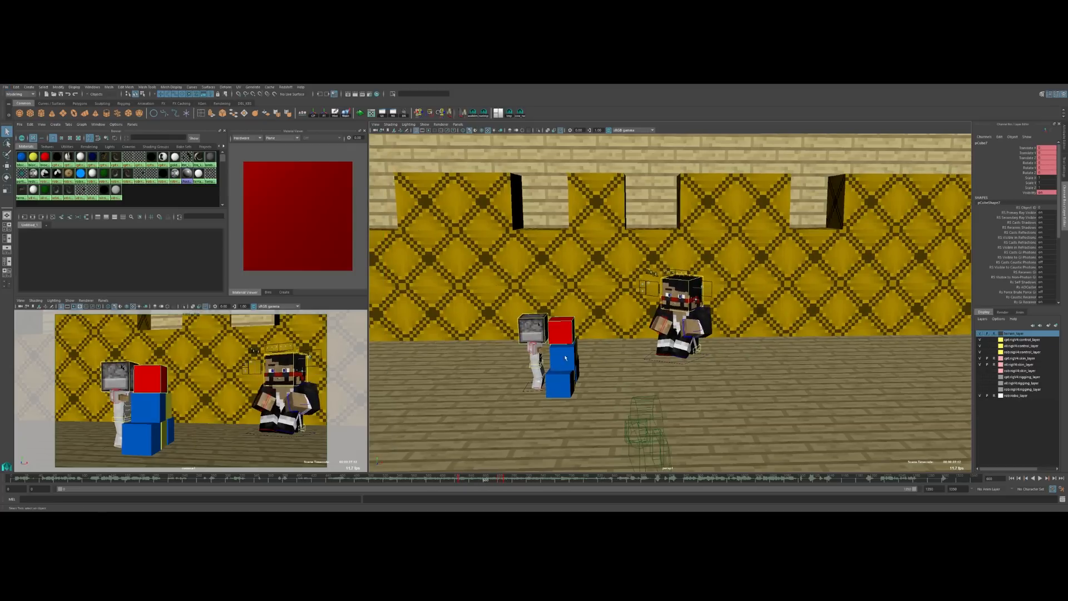
{"action": "left_click", "coordinate": [1028, 478]}
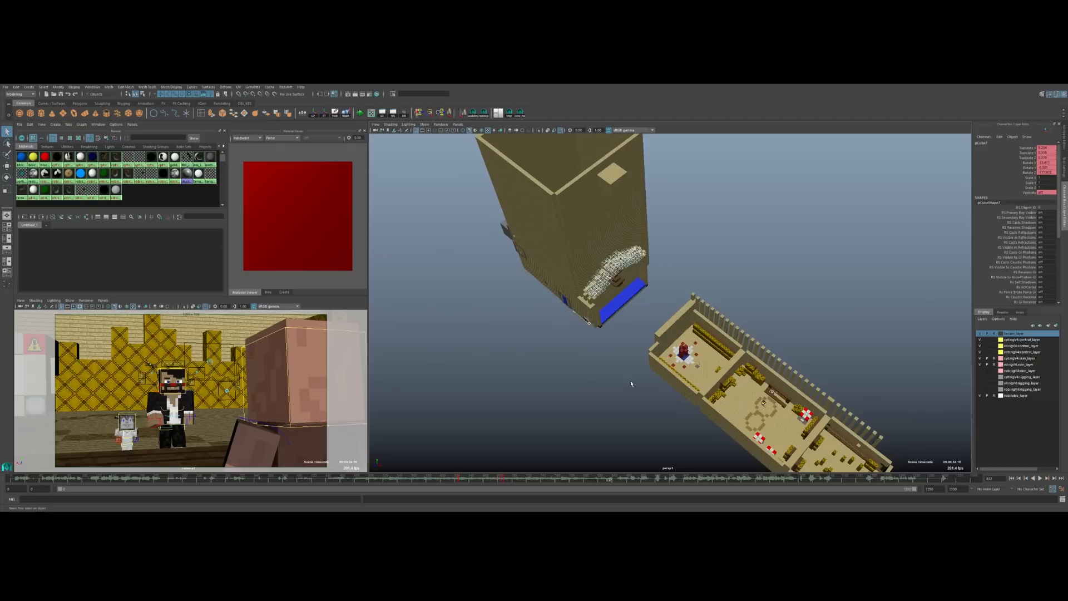
{"action": "mouse_move", "coordinate": [657, 407]}
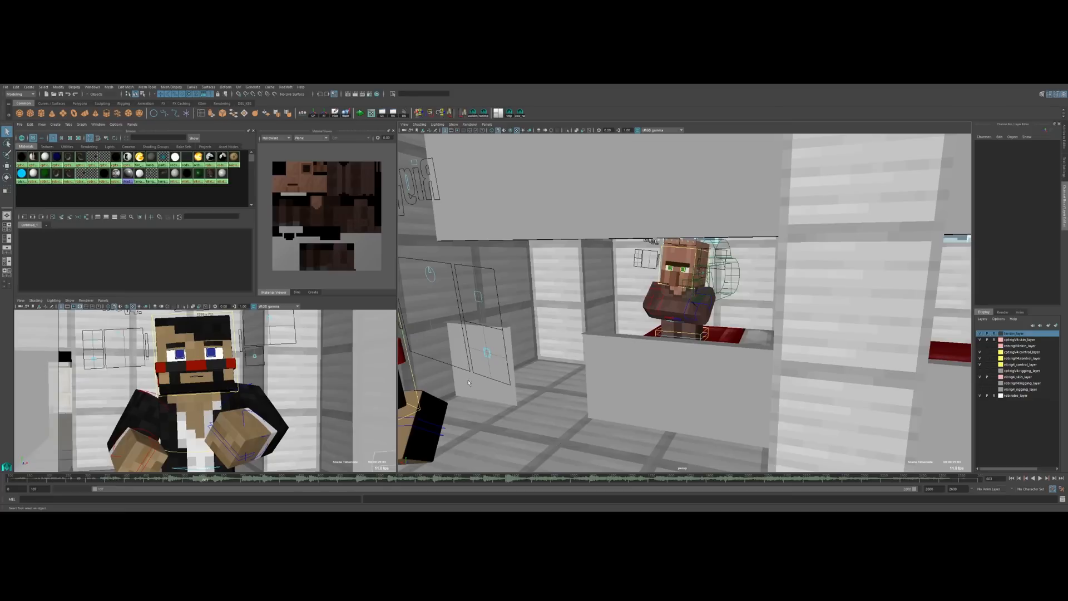
{"action": "mouse_move", "coordinate": [438, 321]}
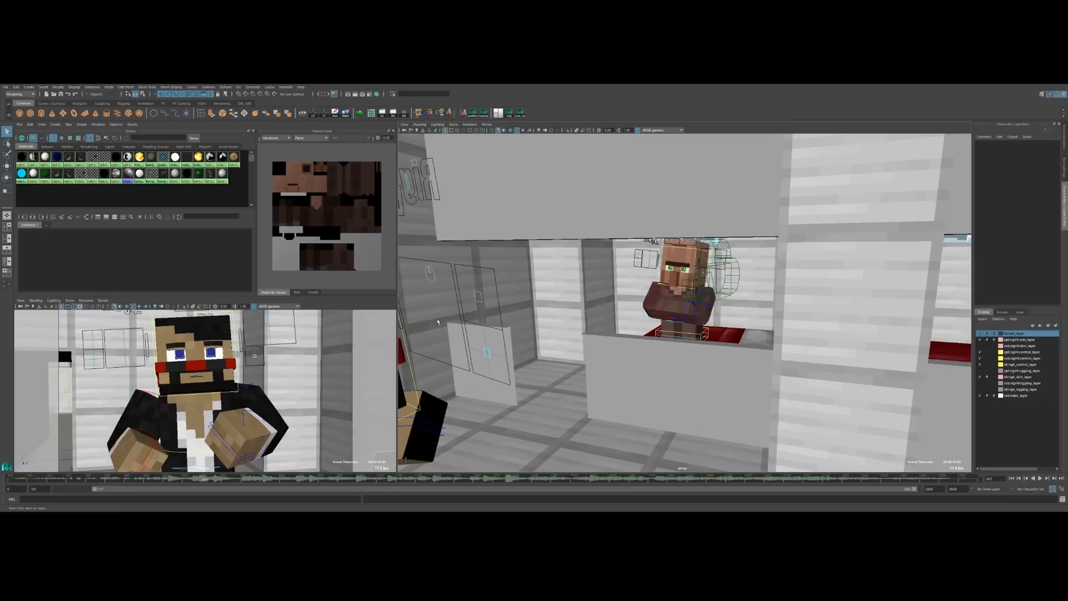
{"action": "mouse_move", "coordinate": [554, 335]}
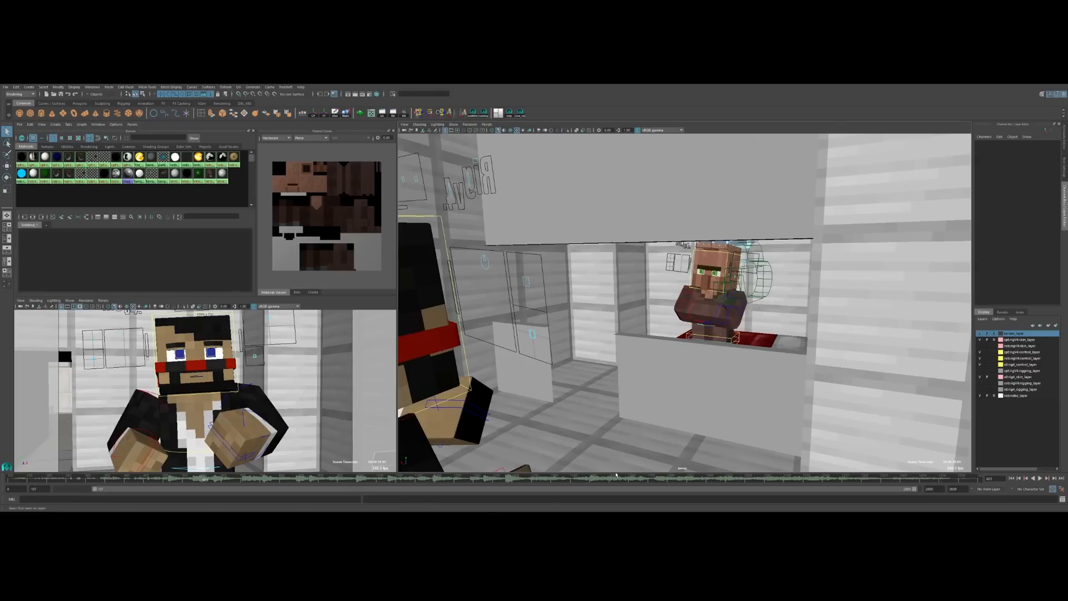
{"action": "mouse_move", "coordinate": [674, 373]}
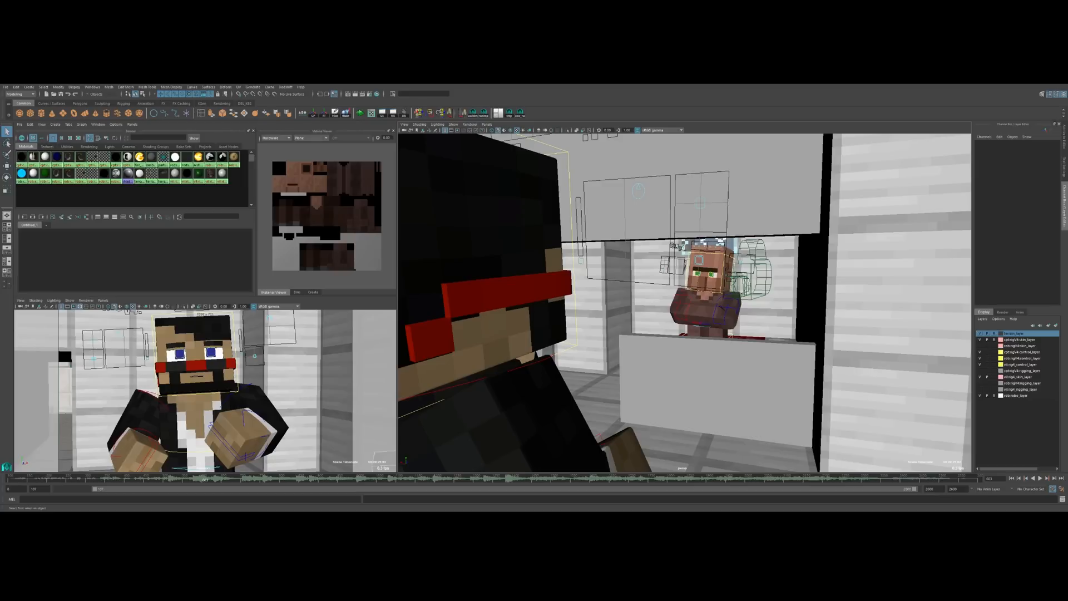
{"action": "mouse_move", "coordinate": [612, 263]}
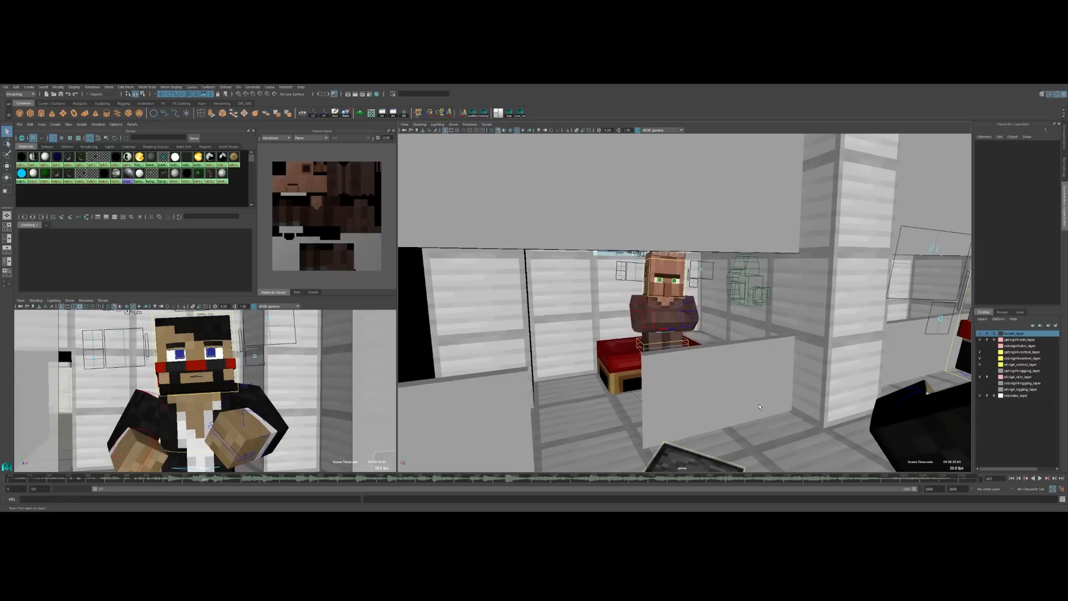
{"action": "mouse_move", "coordinate": [742, 351]}
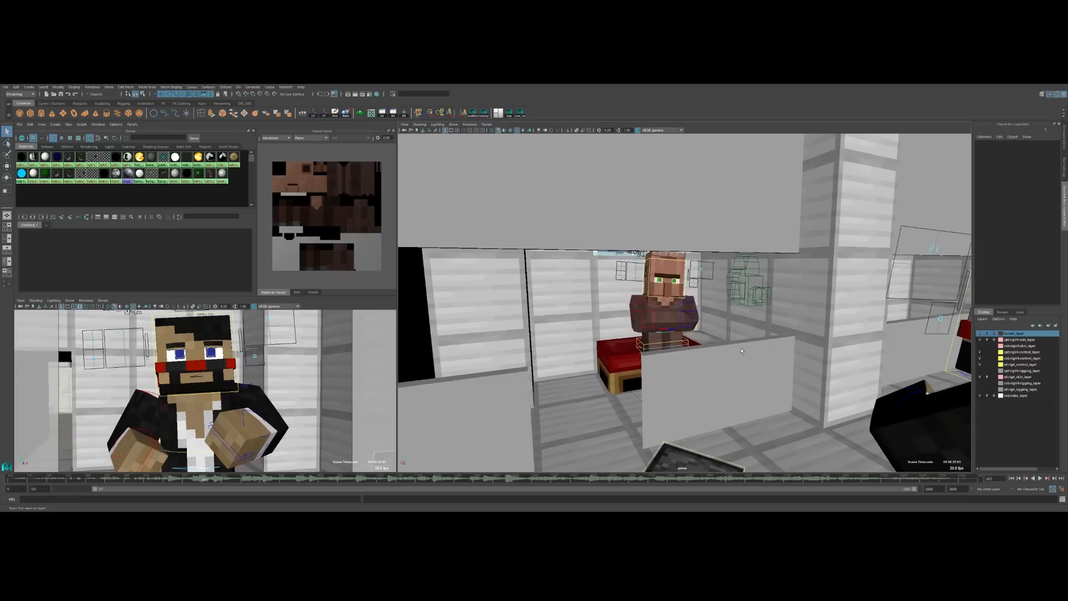
{"action": "mouse_move", "coordinate": [727, 420]}
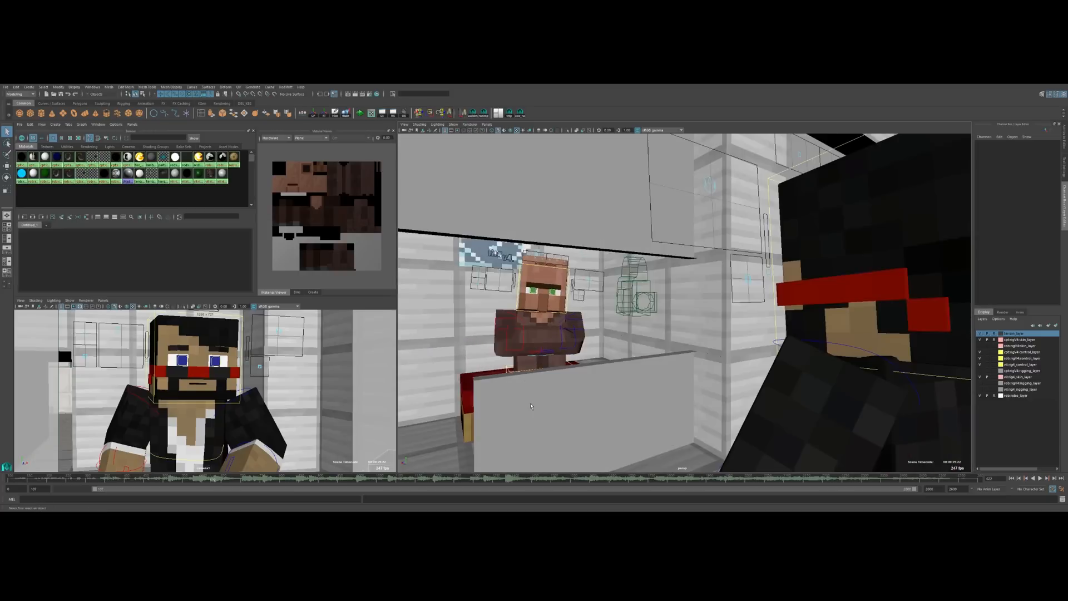
Orbit the perspective viewport to frame the red-headband character walking past the villager's counter
{"action": "left_click_drag", "start_coordinate": [681, 307], "coordinate": [618, 392]}
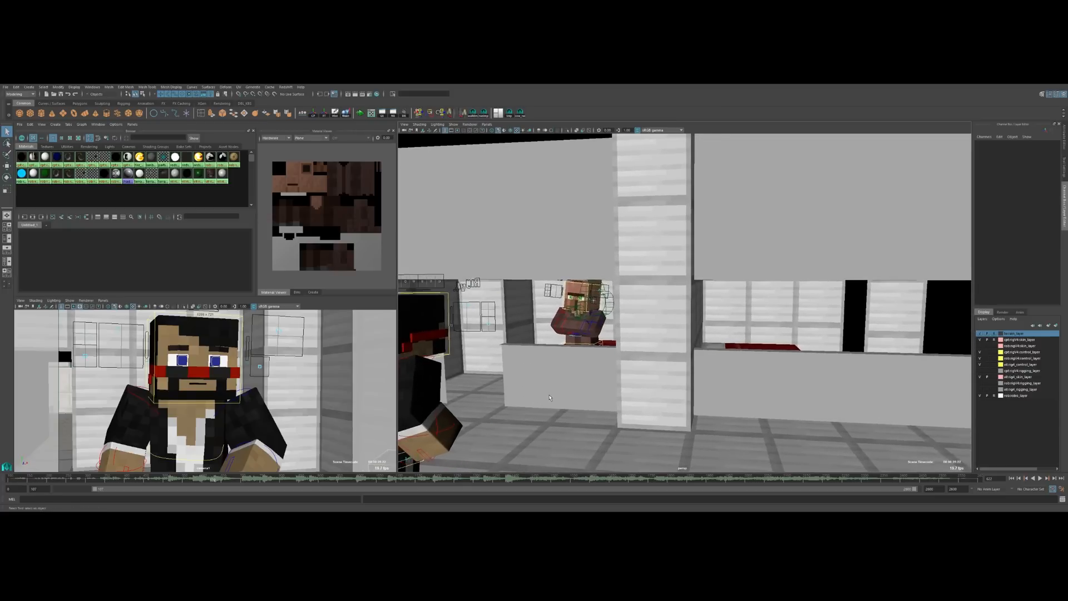
{"action": "mouse_move", "coordinate": [535, 394]}
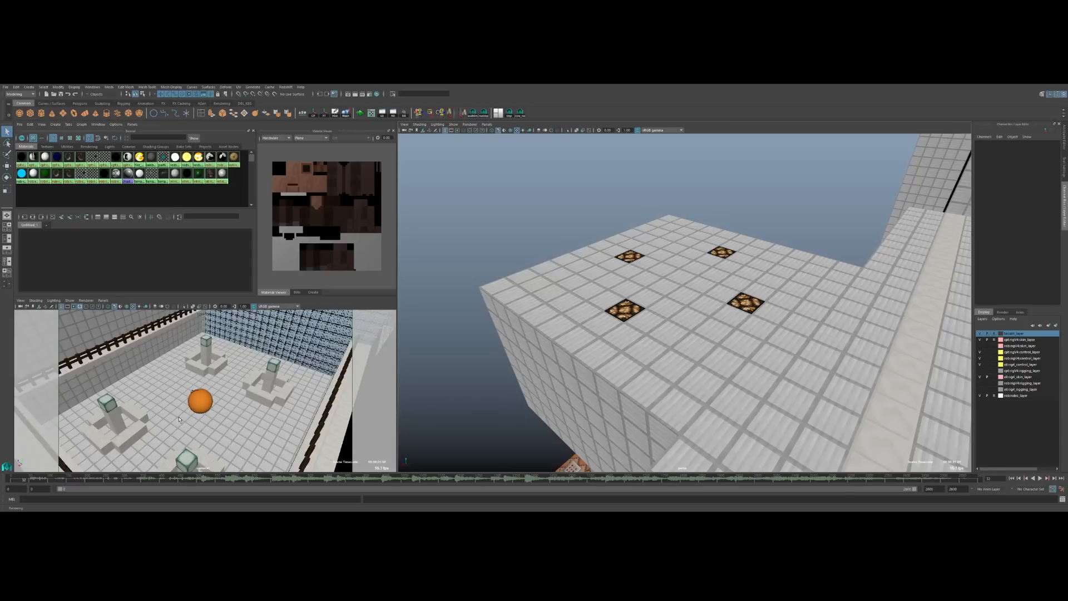
{"action": "mouse_move", "coordinate": [211, 435]}
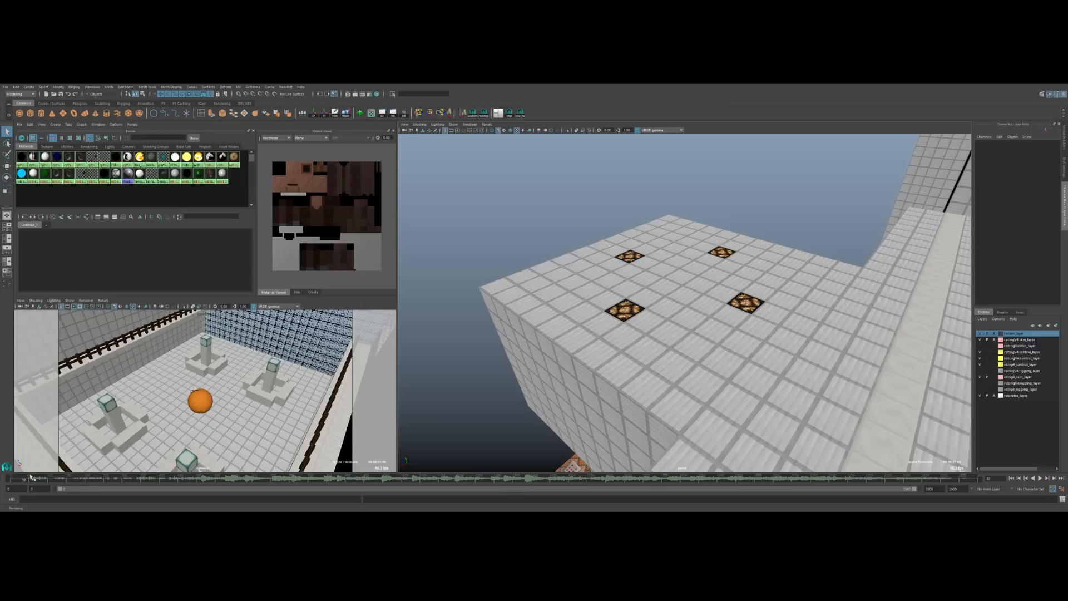
Frame the secondary panel on the courtyard with its pillars and orange ball below the four-lamp rooftop
{"action": "left_click", "coordinate": [199, 400]}
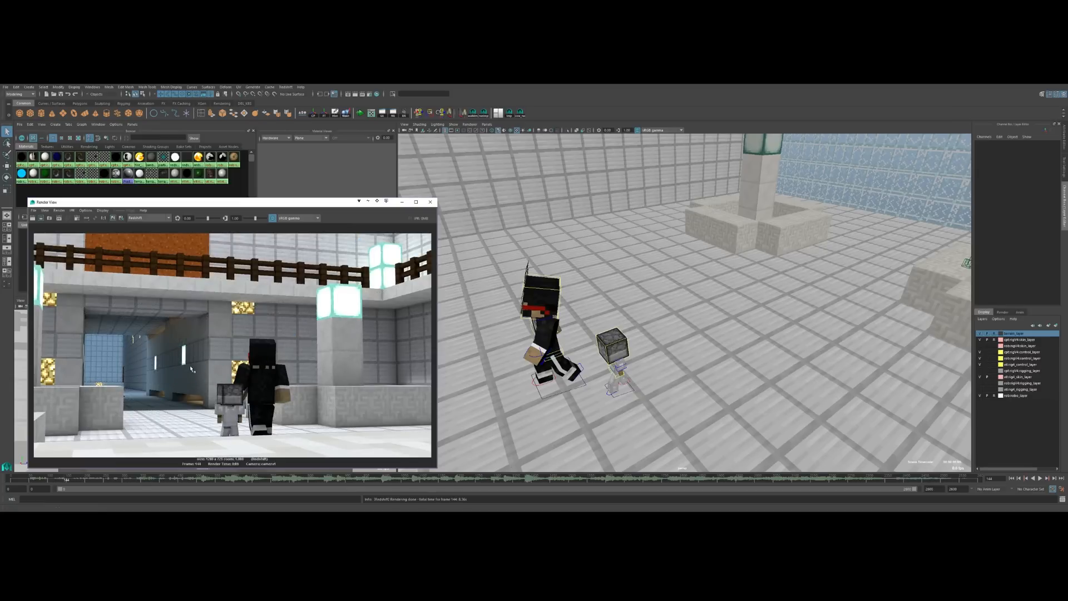
{"action": "mouse_move", "coordinate": [272, 315]}
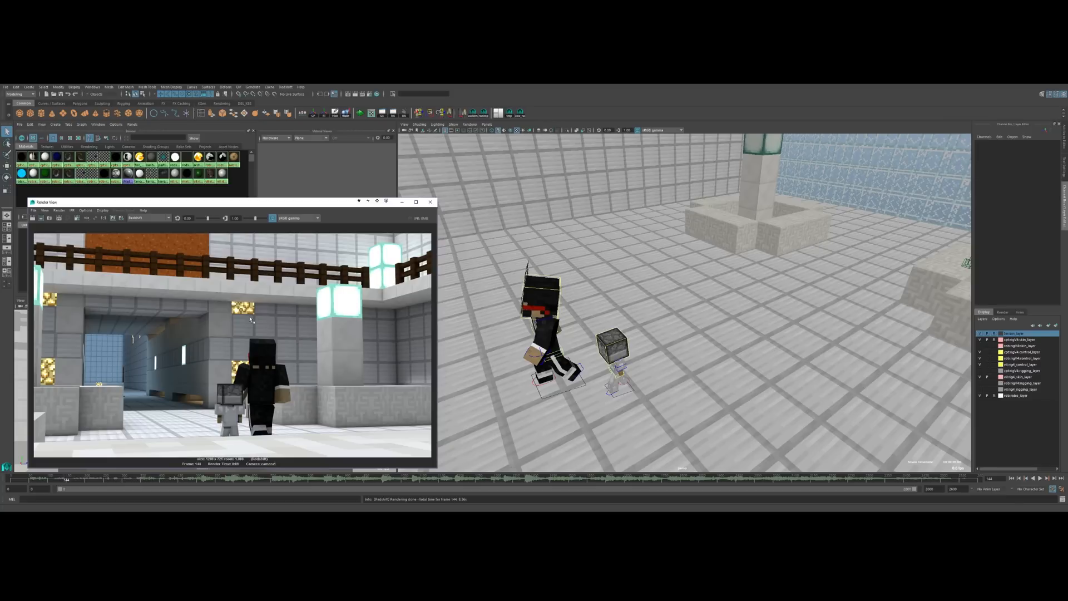
{"action": "mouse_move", "coordinate": [156, 370]}
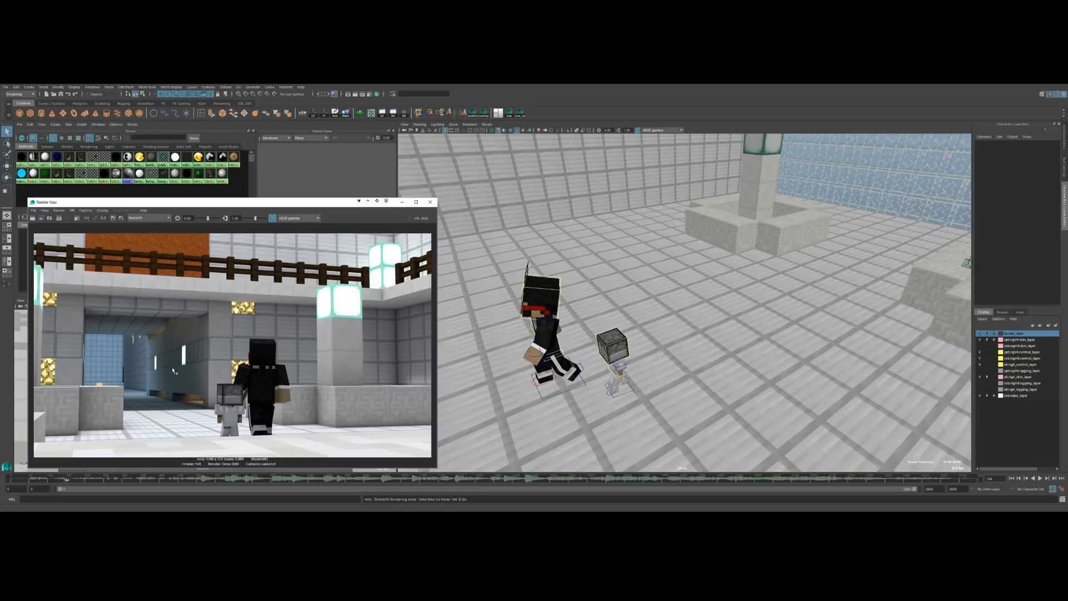
{"action": "mouse_move", "coordinate": [174, 352]}
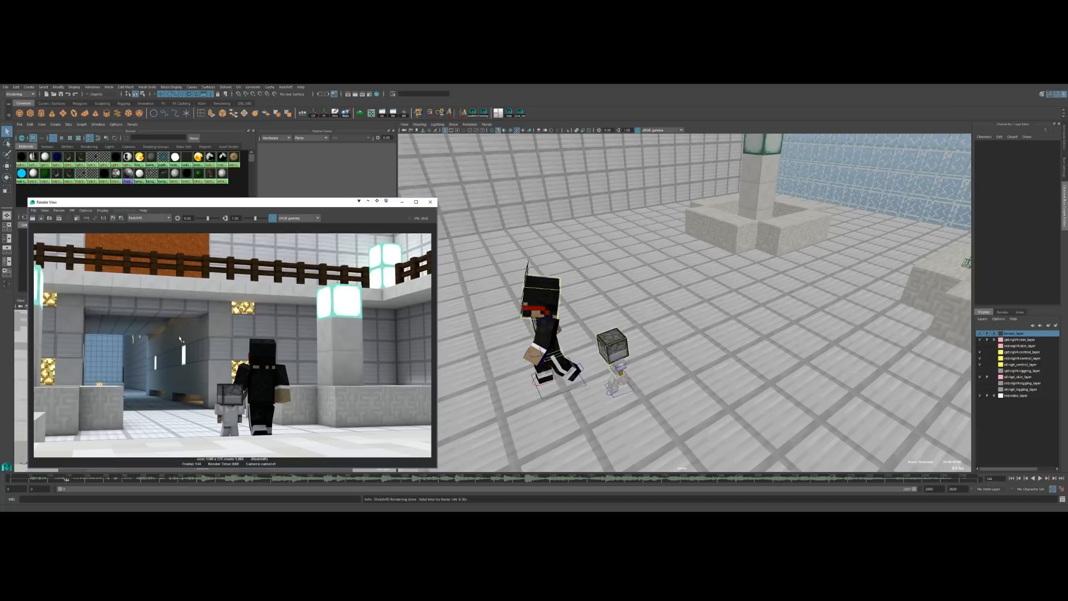
{"action": "mouse_move", "coordinate": [661, 372]}
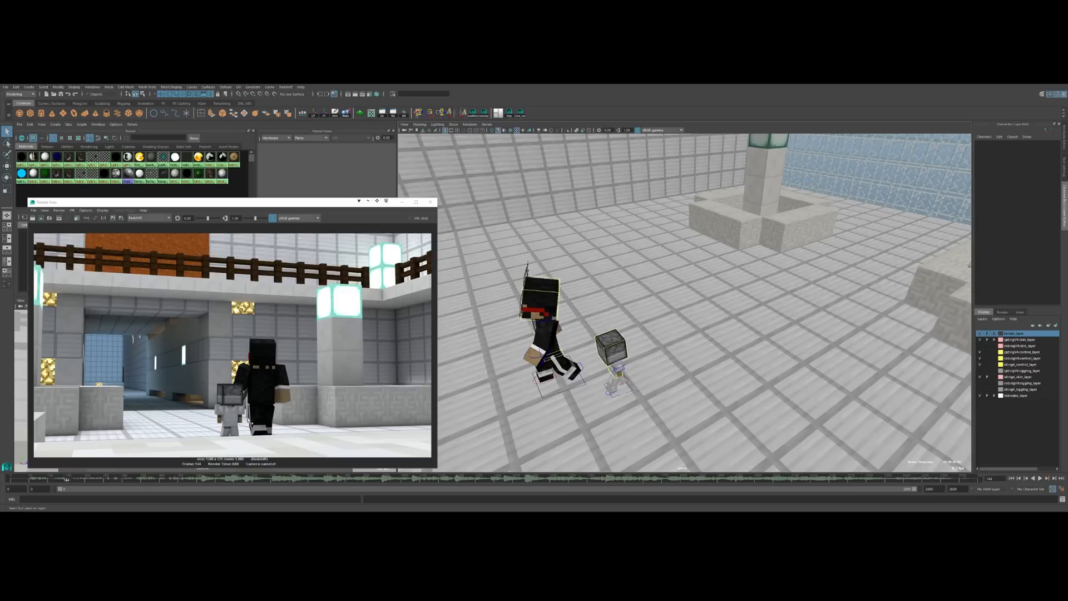
{"action": "mouse_move", "coordinate": [180, 406]}
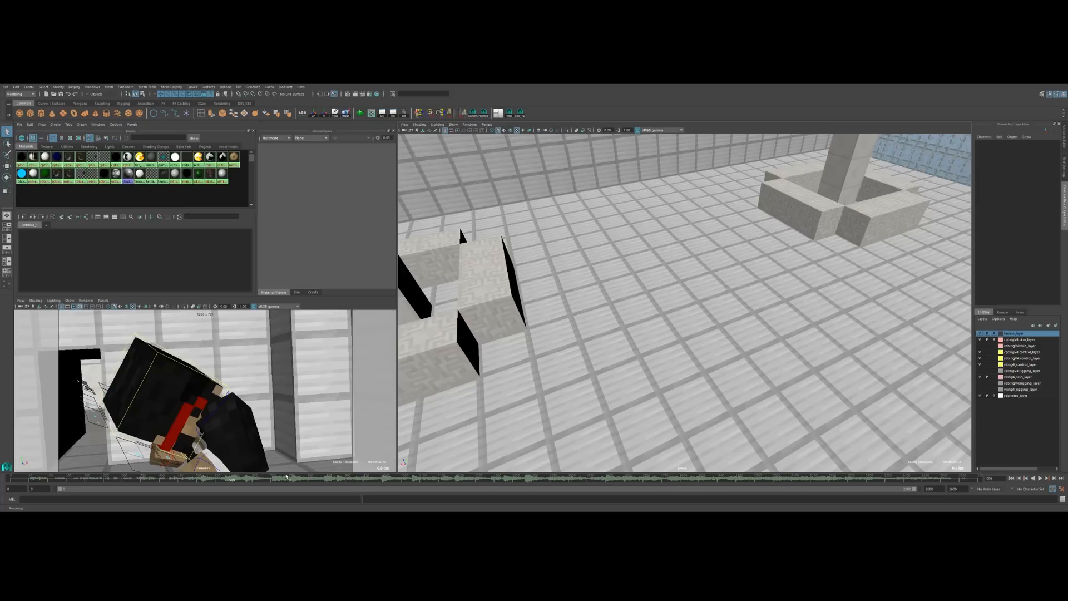
{"action": "mouse_move", "coordinate": [283, 454]}
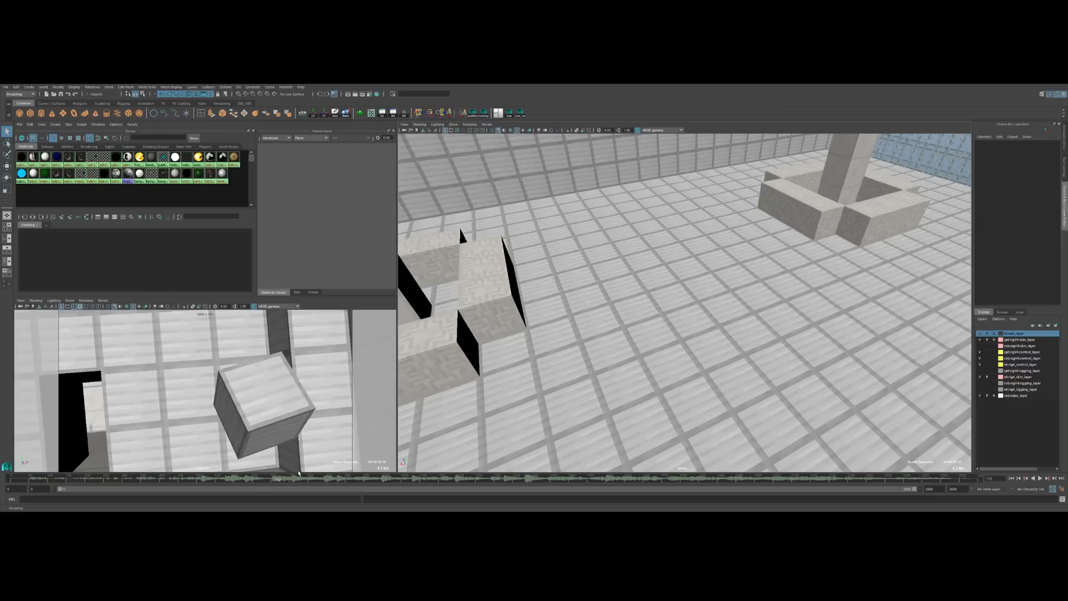
{"action": "mouse_move", "coordinate": [341, 461]}
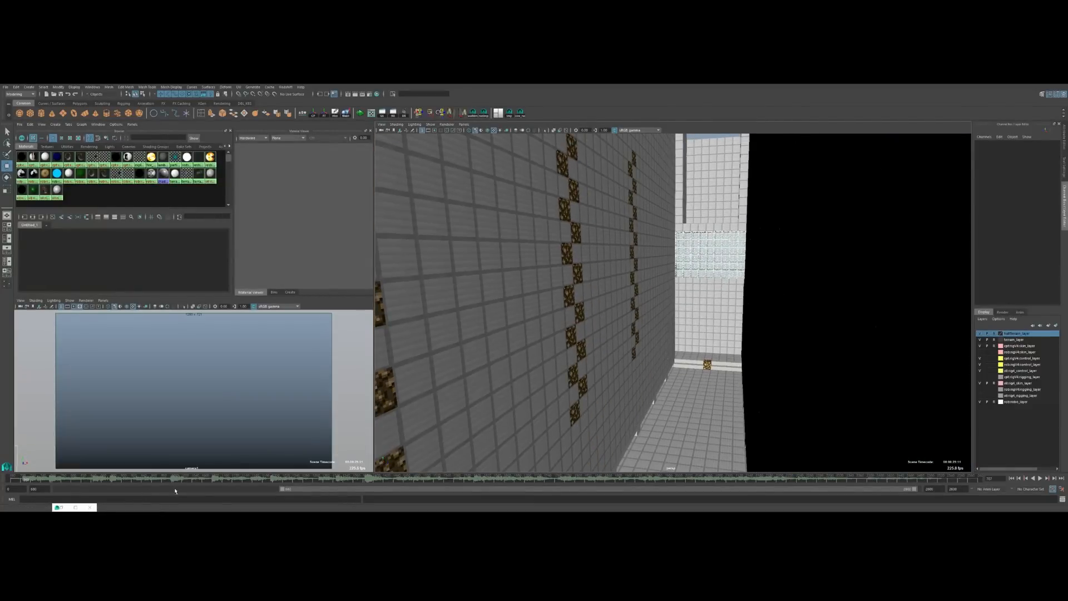
Scrub the timeline slightly back to frame the tall corridor wall lined with ore blocks
{"action": "left_click_drag", "start_coordinate": [175, 482], "coordinate": [154, 482]}
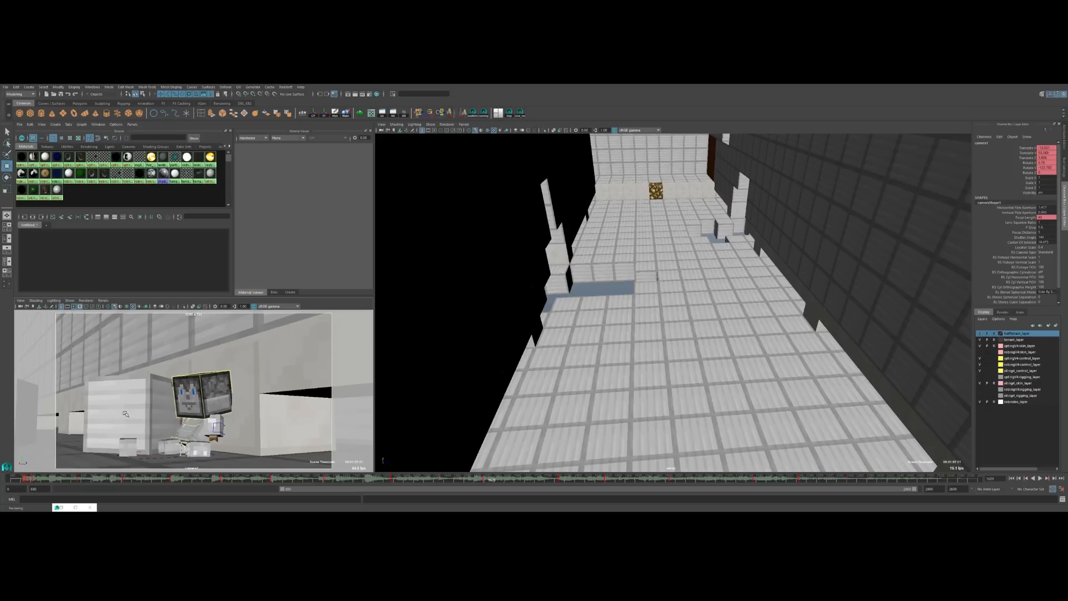
{"action": "mouse_move", "coordinate": [134, 411]}
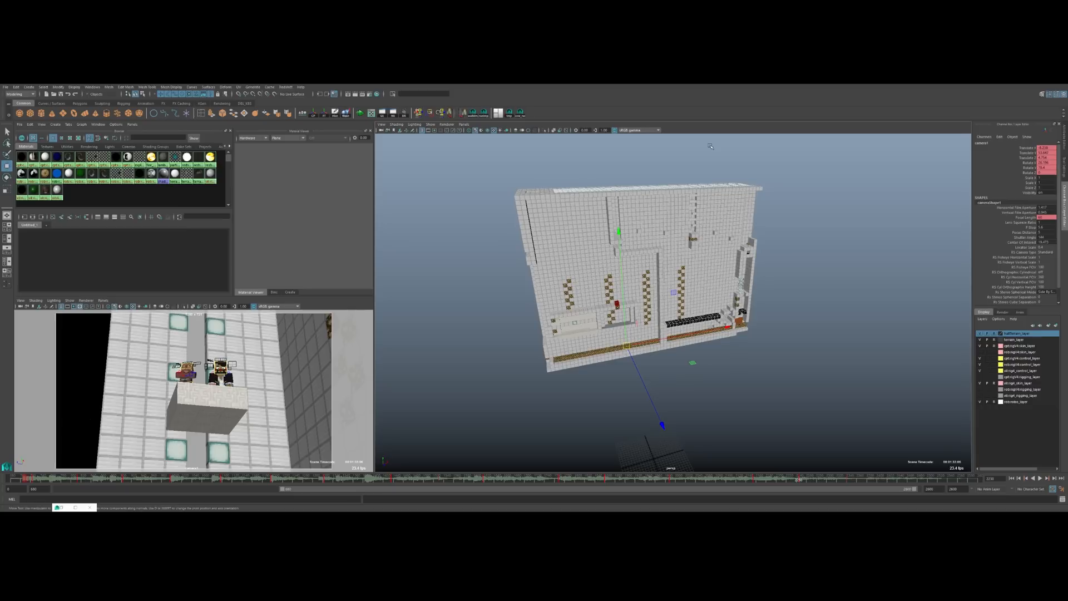
{"action": "mouse_move", "coordinate": [698, 144]}
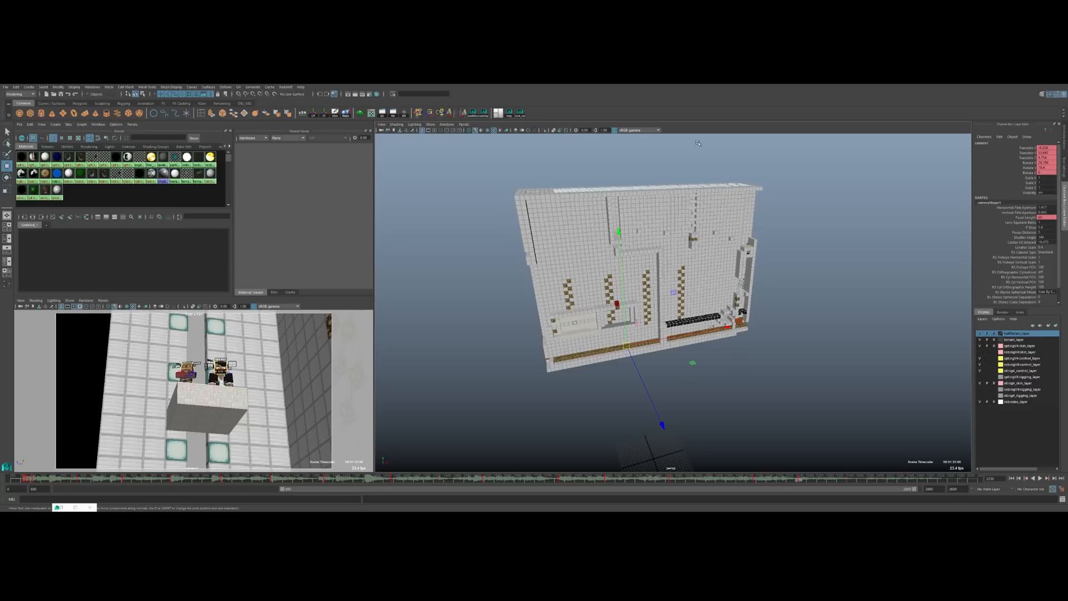
{"action": "mouse_move", "coordinate": [709, 183]}
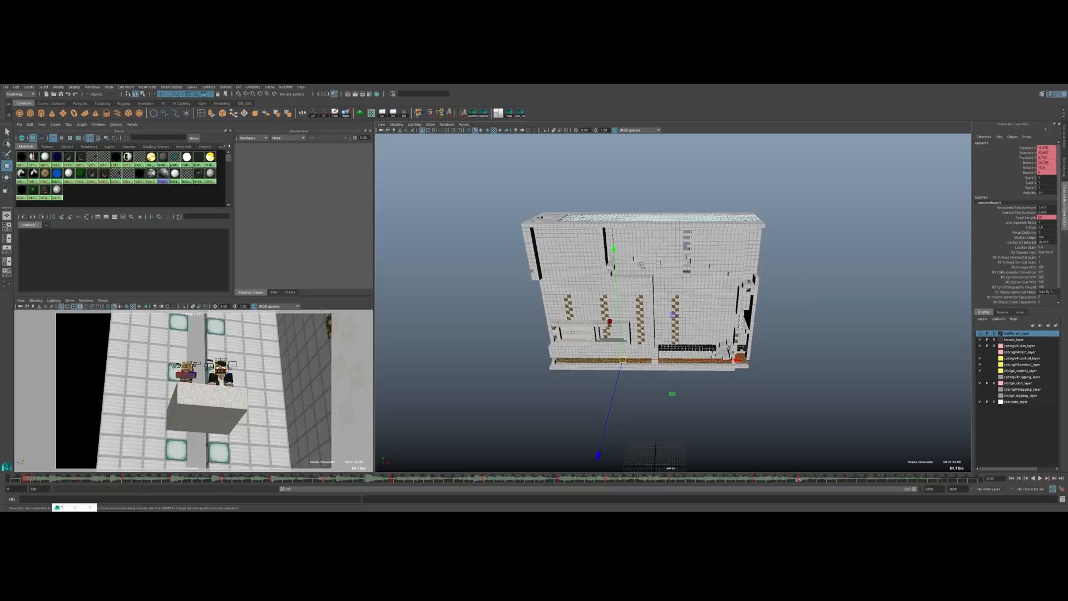
{"action": "mouse_move", "coordinate": [641, 262]}
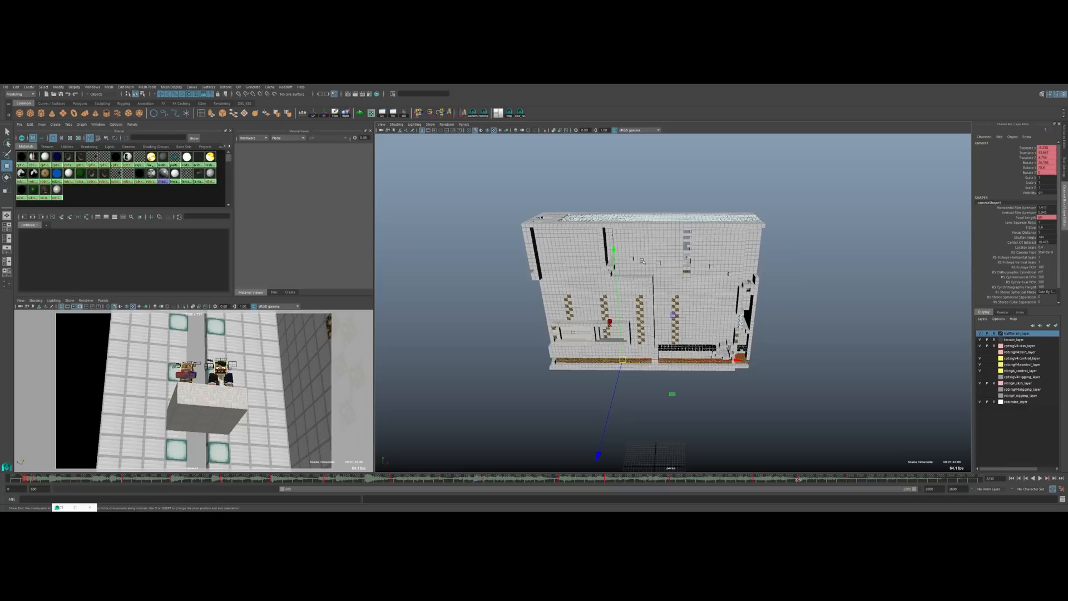
{"action": "mouse_move", "coordinate": [644, 269]}
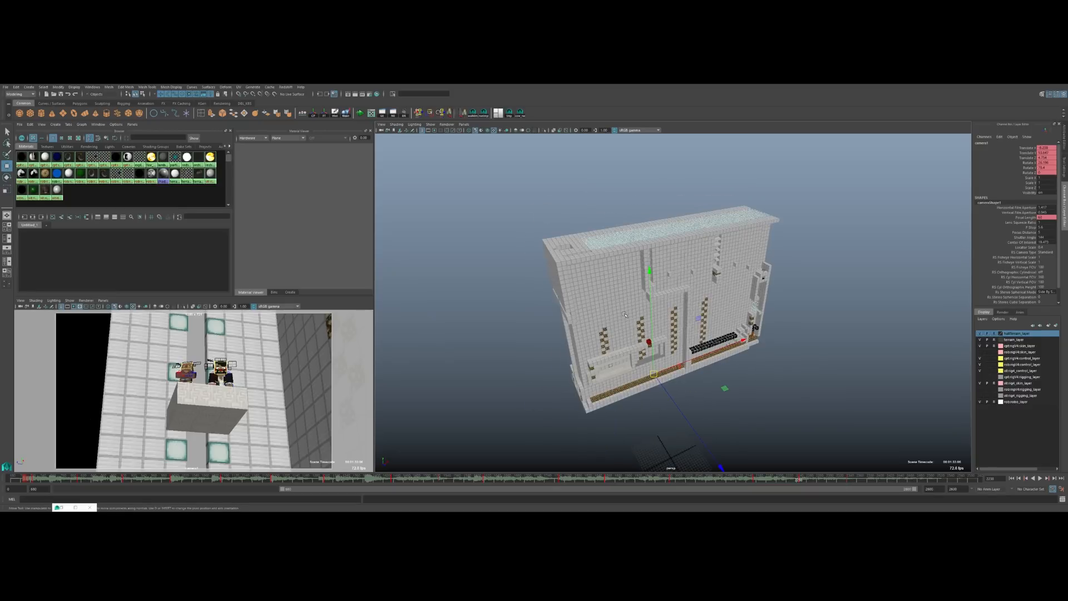
{"action": "mouse_move", "coordinate": [627, 324]}
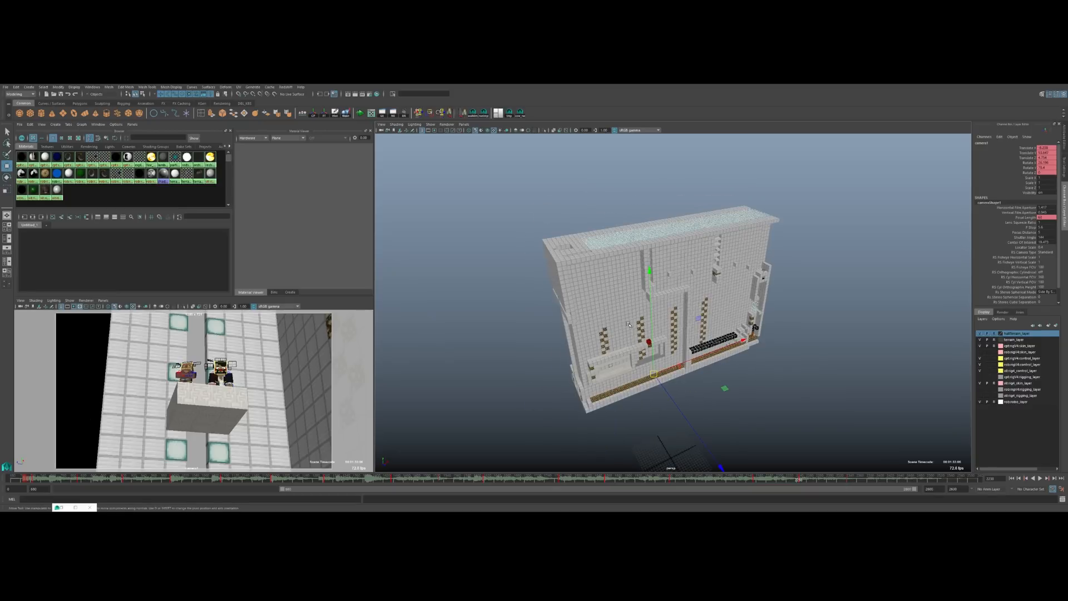